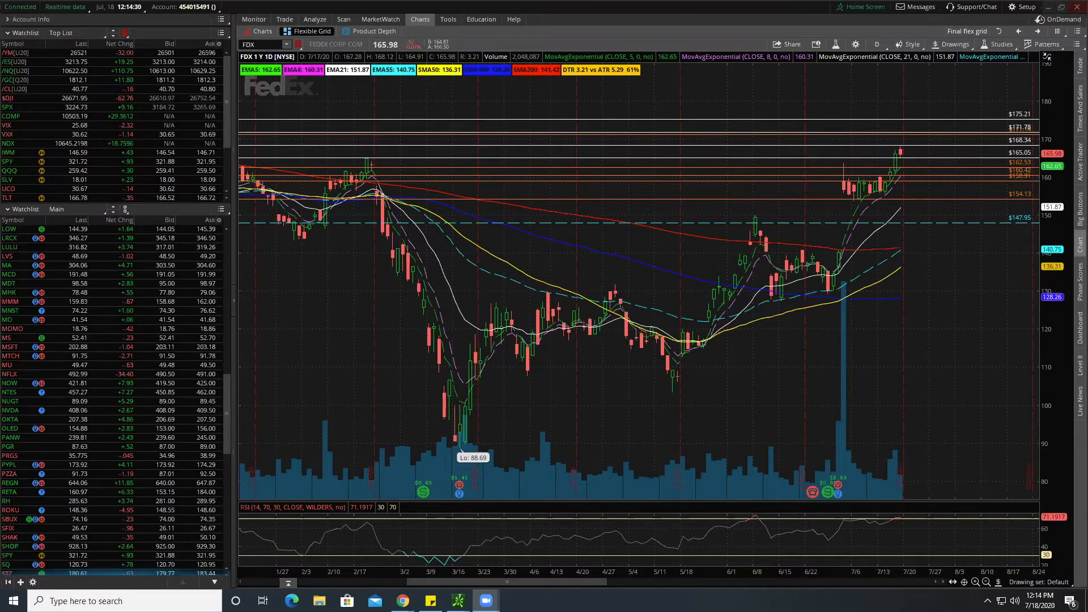
pyautogui.moveTo(833, 330)
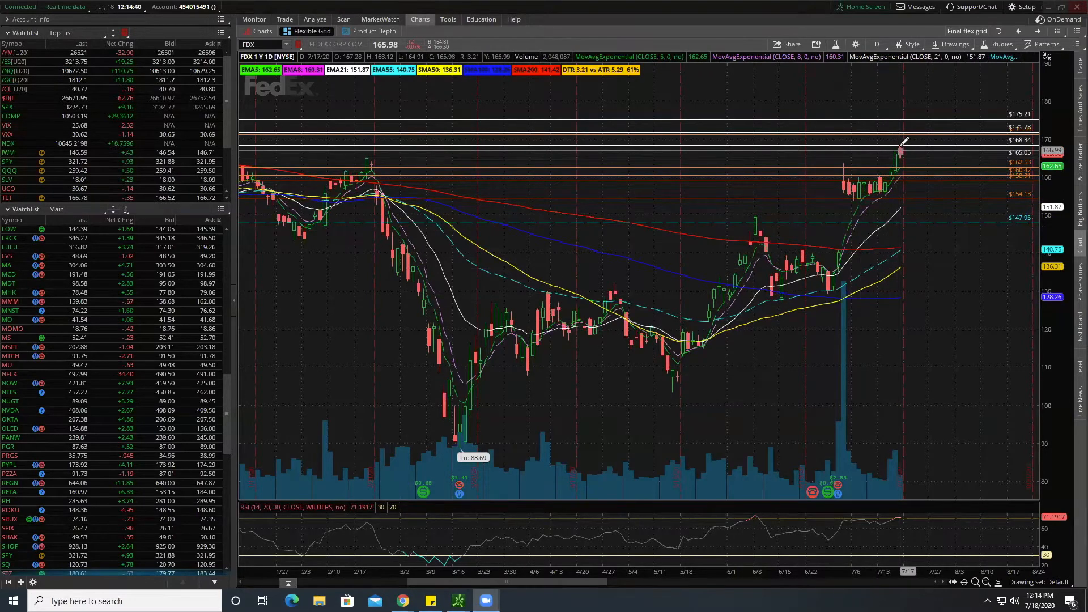
pyautogui.moveTo(896, 150)
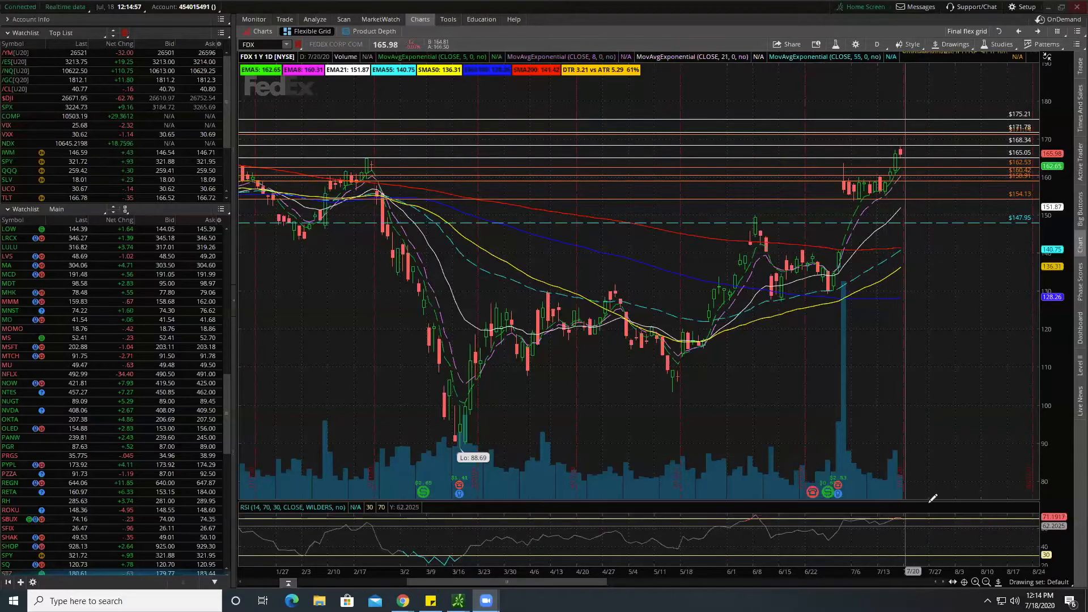
pyautogui.moveTo(905, 151)
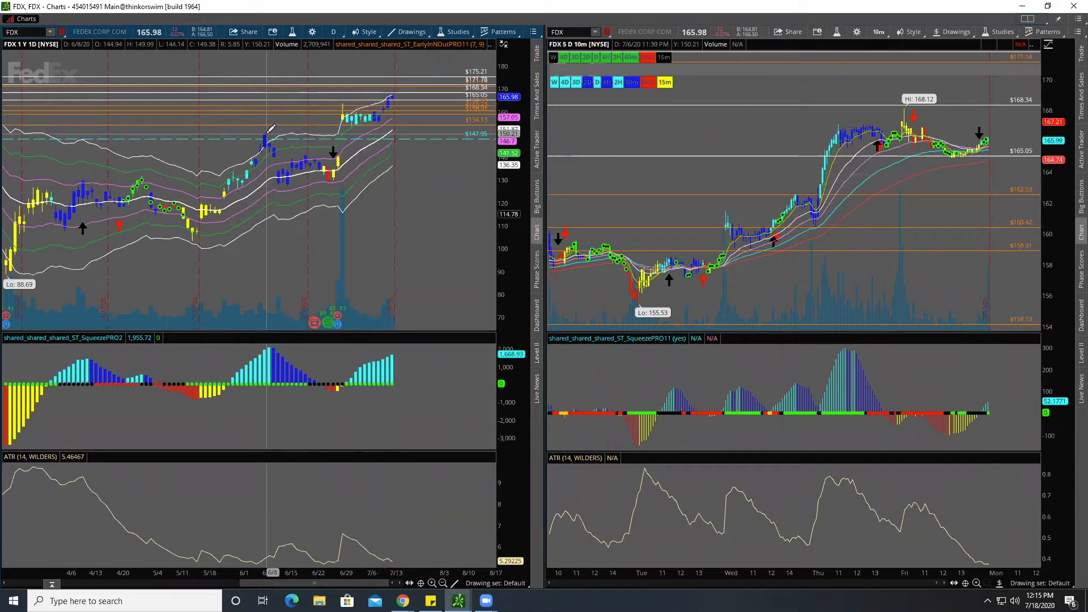
pyautogui.moveTo(271, 160)
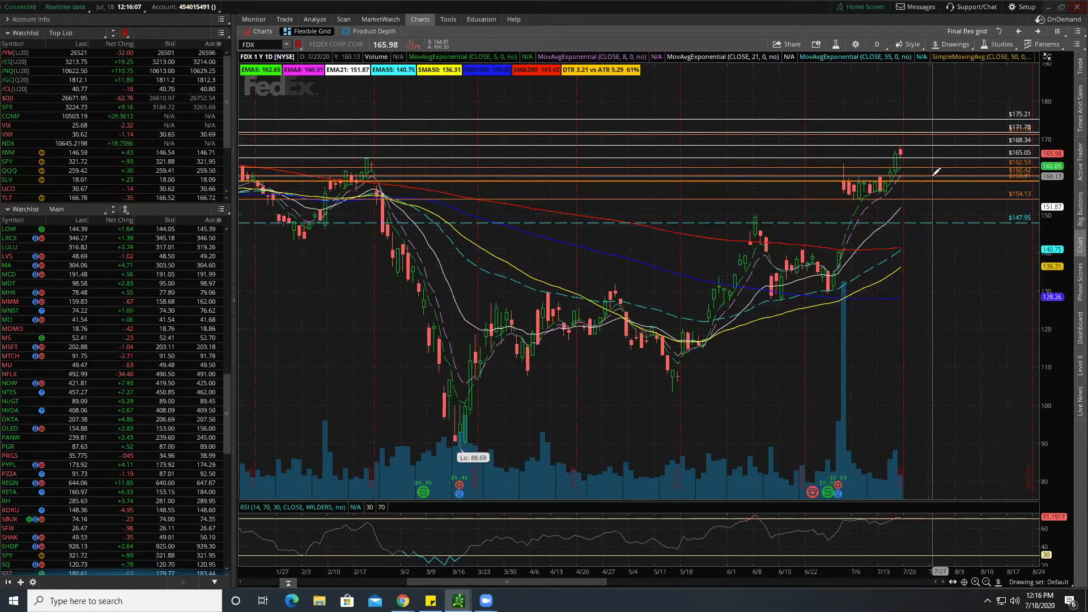
pyautogui.moveTo(931, 173)
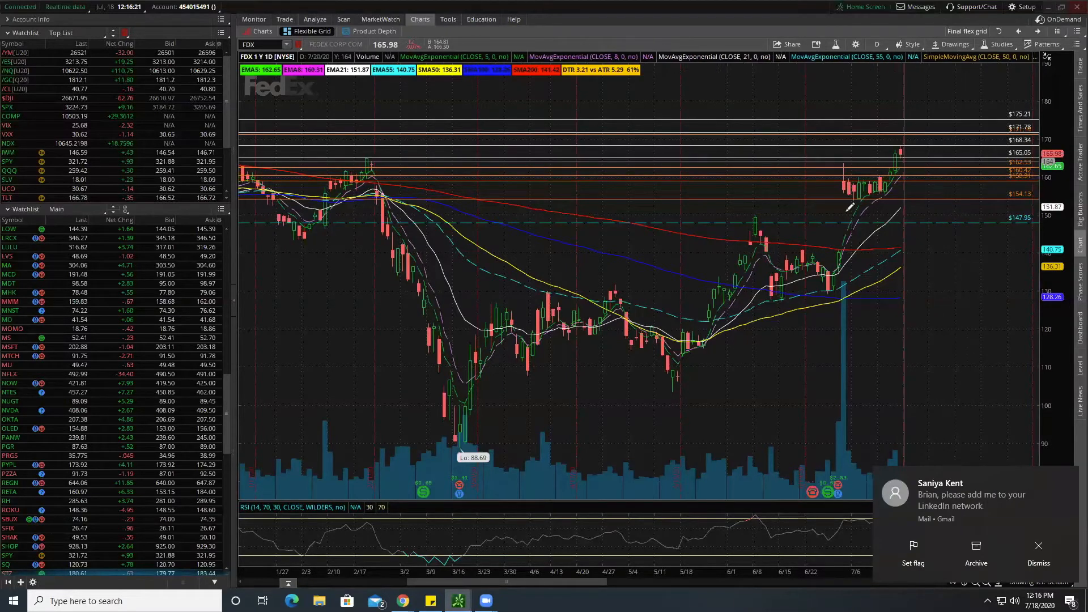
pyautogui.moveTo(903, 184)
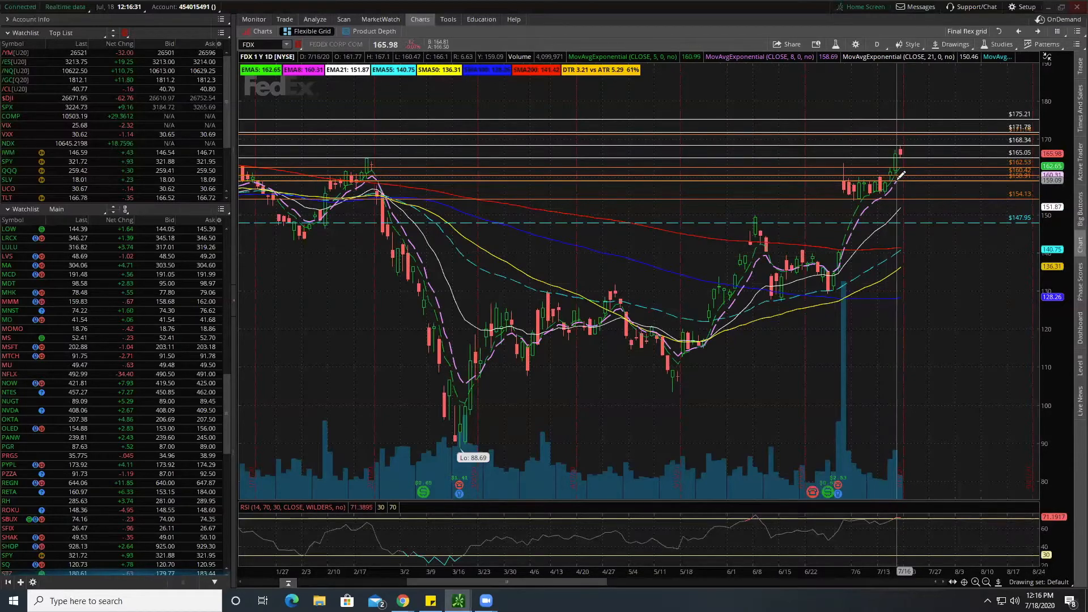
pyautogui.moveTo(854, 180)
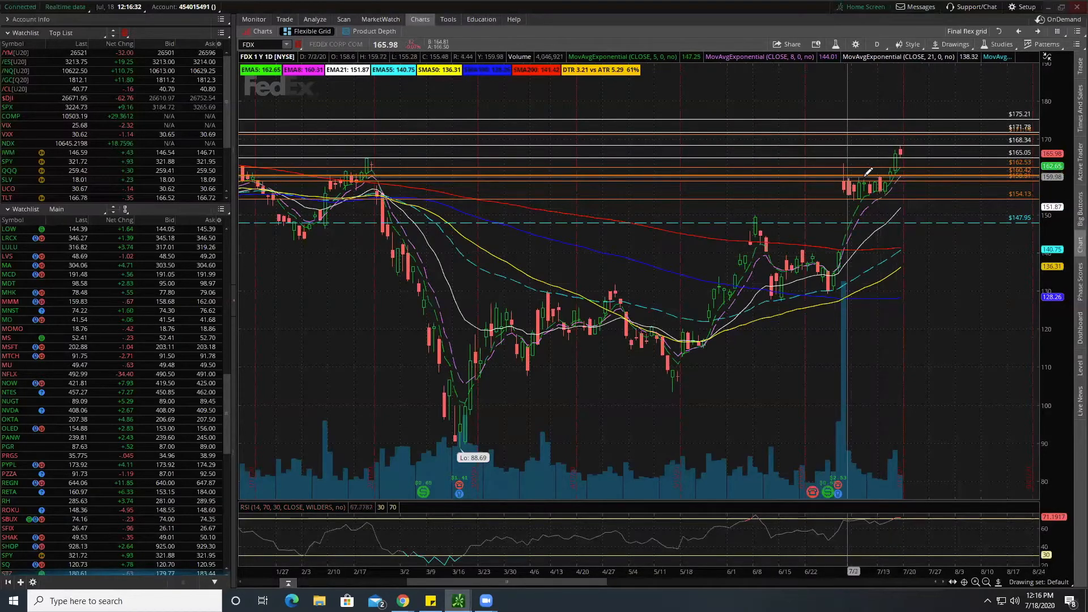
pyautogui.moveTo(861, 180)
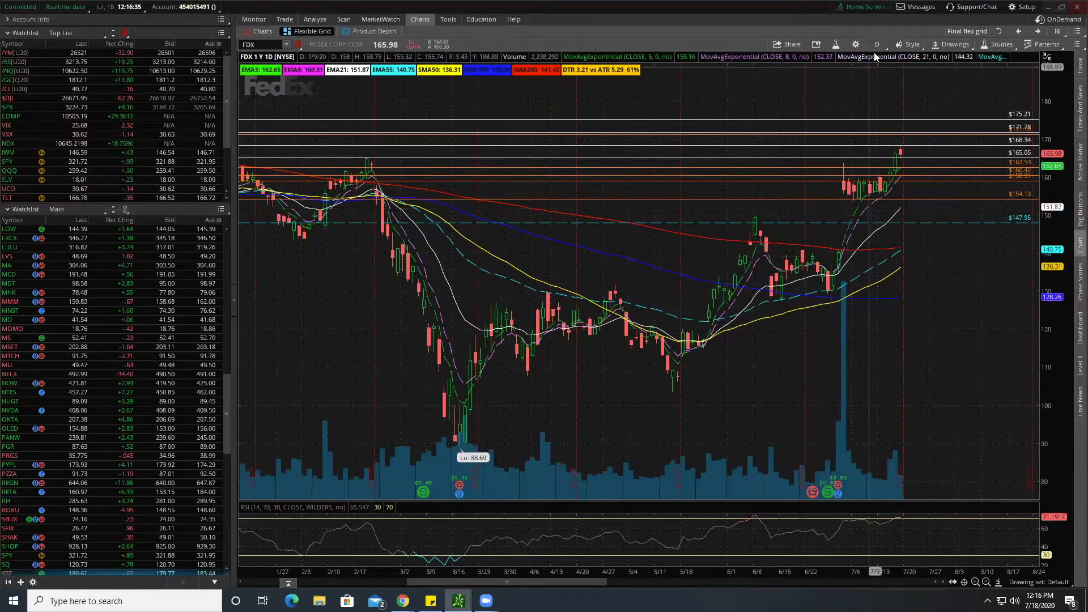
# Step: Set the FDX chart to 20 D:1h hourly bars, then bring up the FDX option chain
pyautogui.click(876, 44)
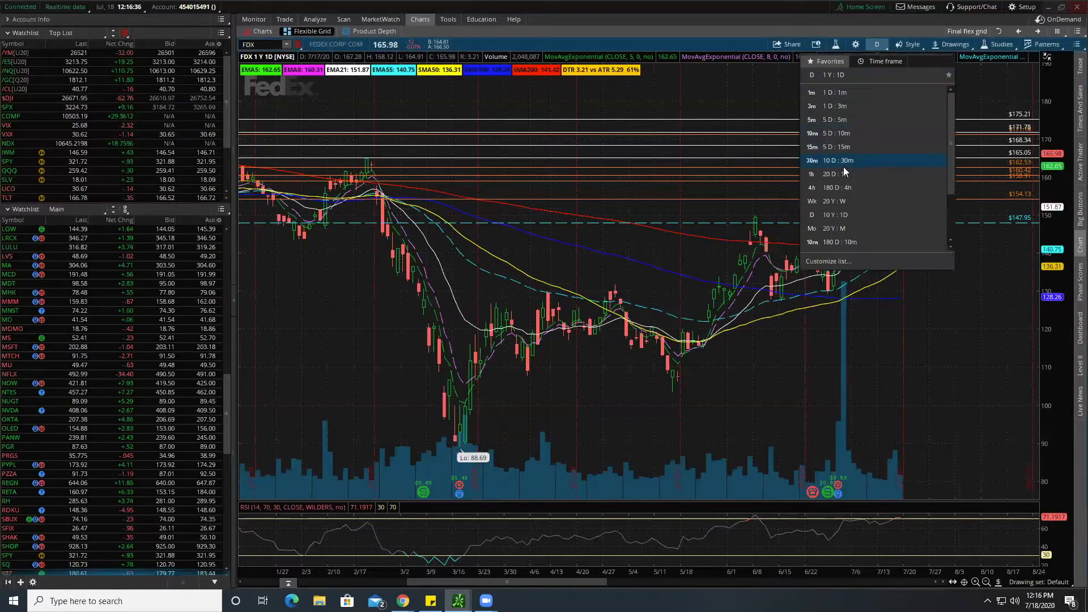
pyautogui.click(833, 174)
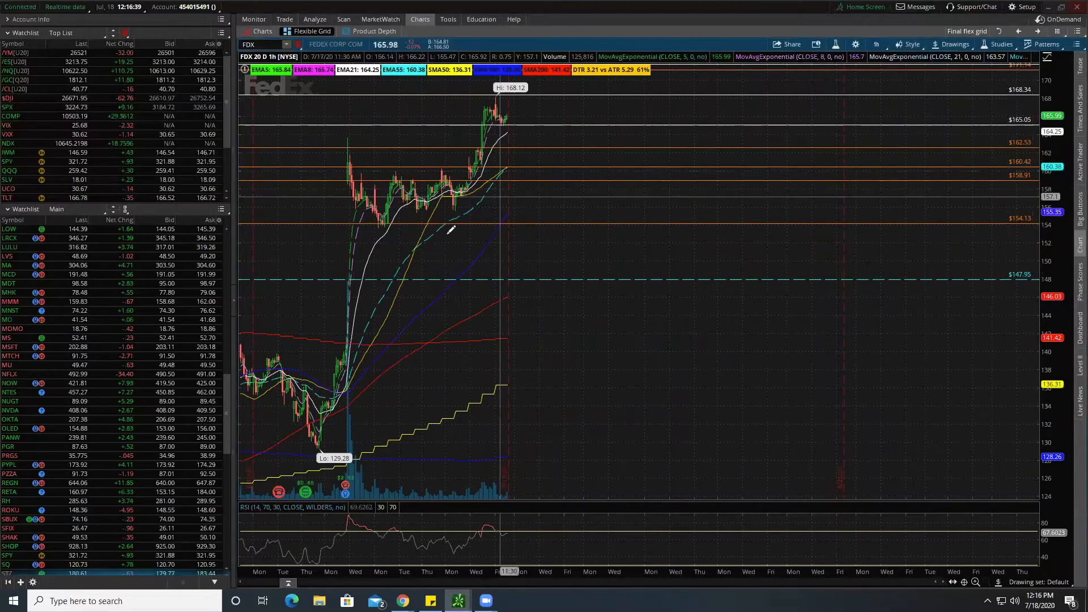
pyautogui.moveTo(500, 170)
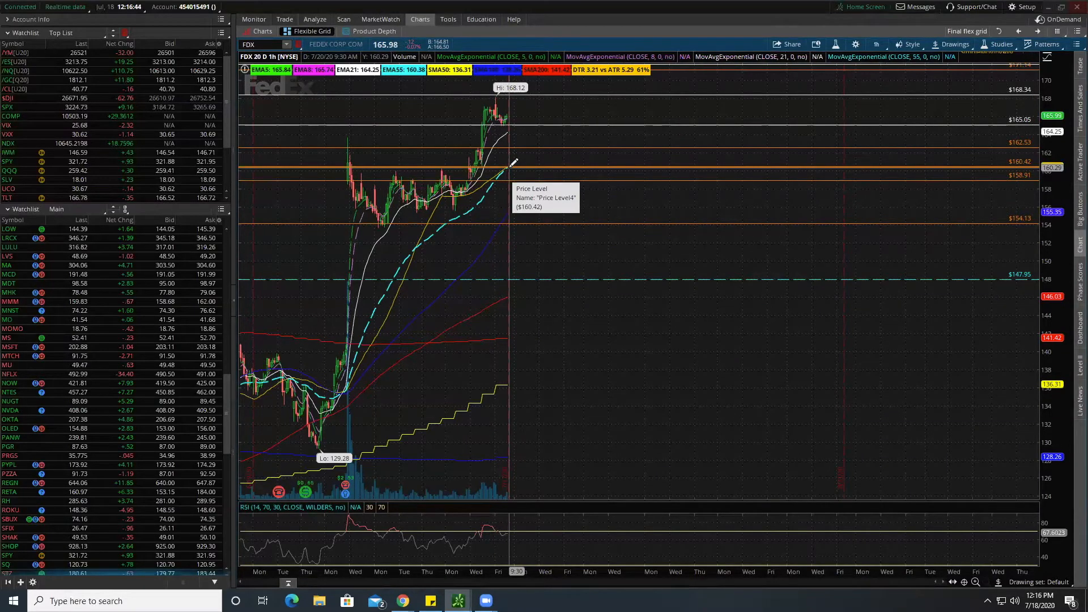
pyautogui.moveTo(517, 165)
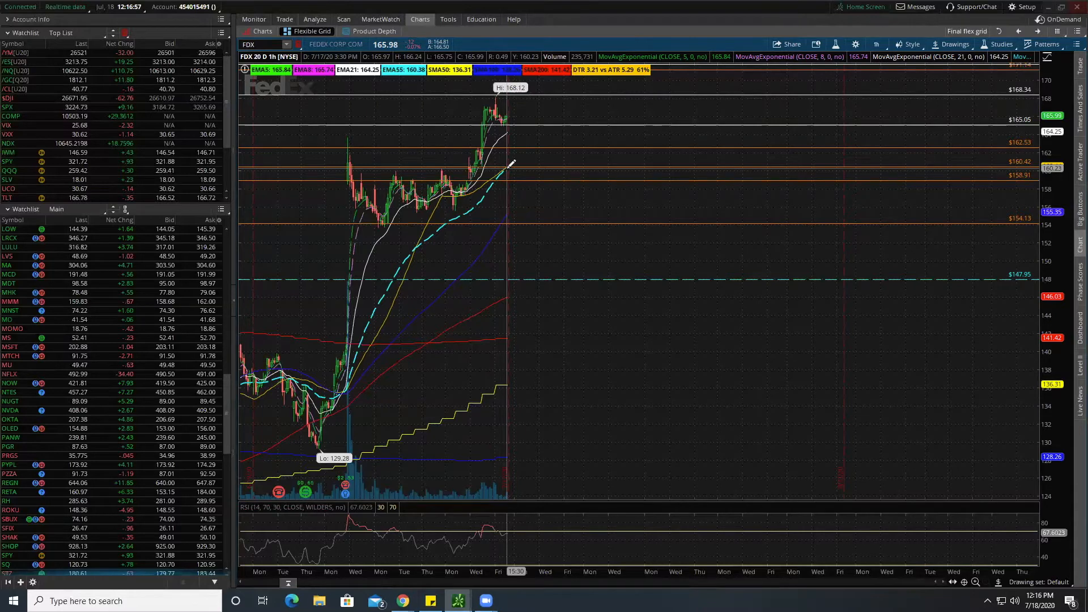
pyautogui.moveTo(507, 167)
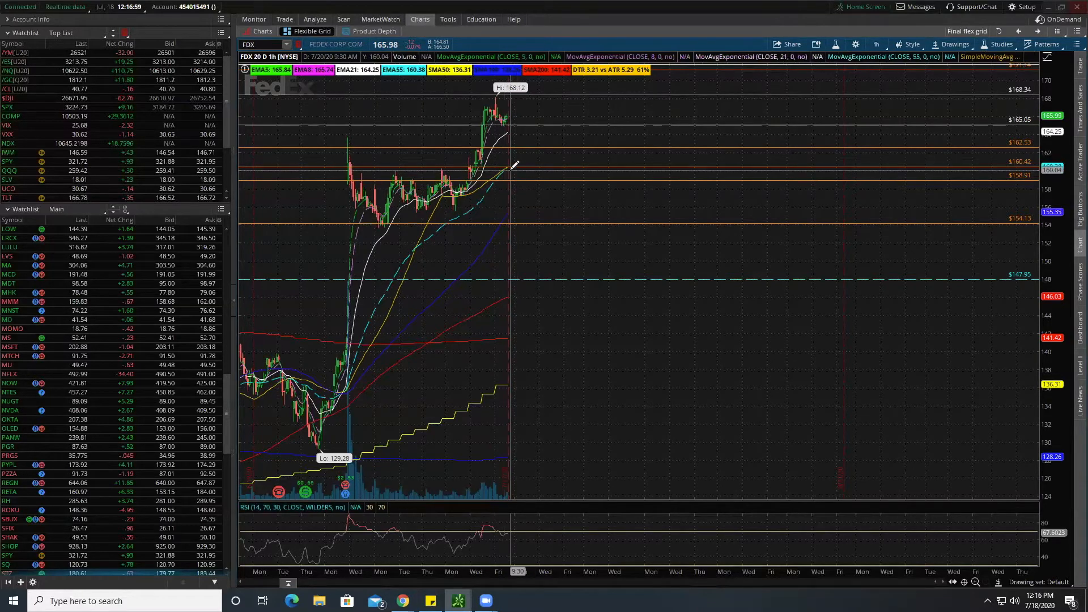
pyautogui.moveTo(505, 167)
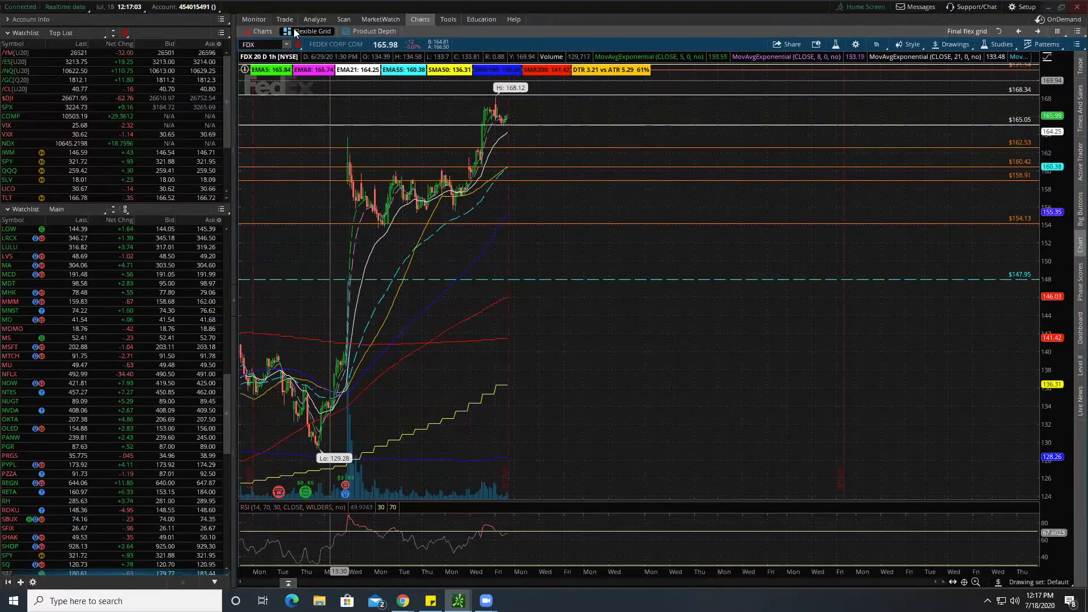
pyautogui.click(284, 19)
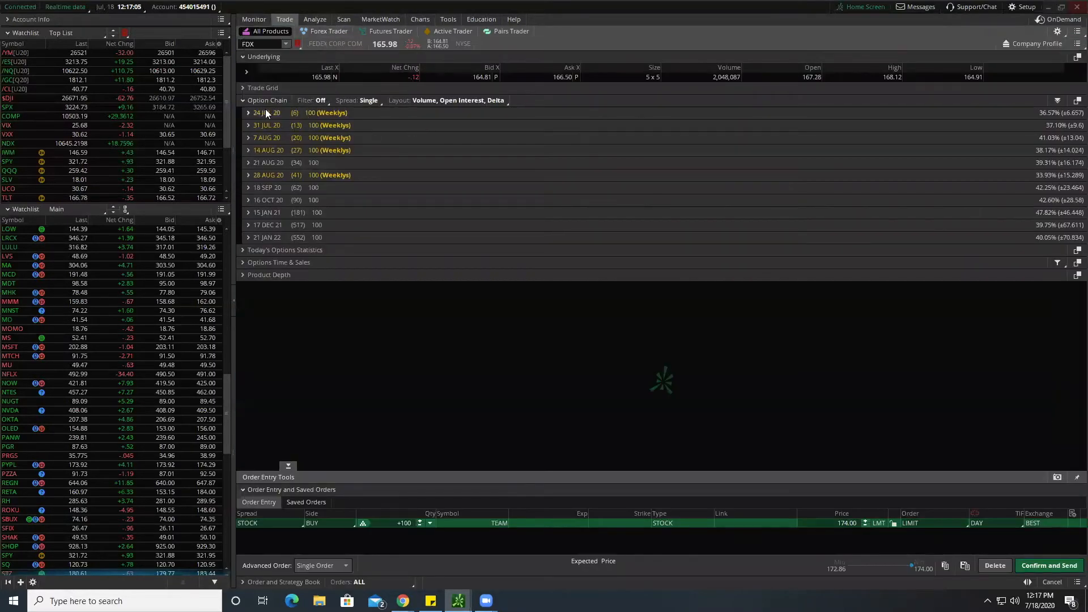
# Step: Expand the 24 JUL 20 (Weeklys) expiration and scroll to strikes near 160
pyautogui.click(248, 112)
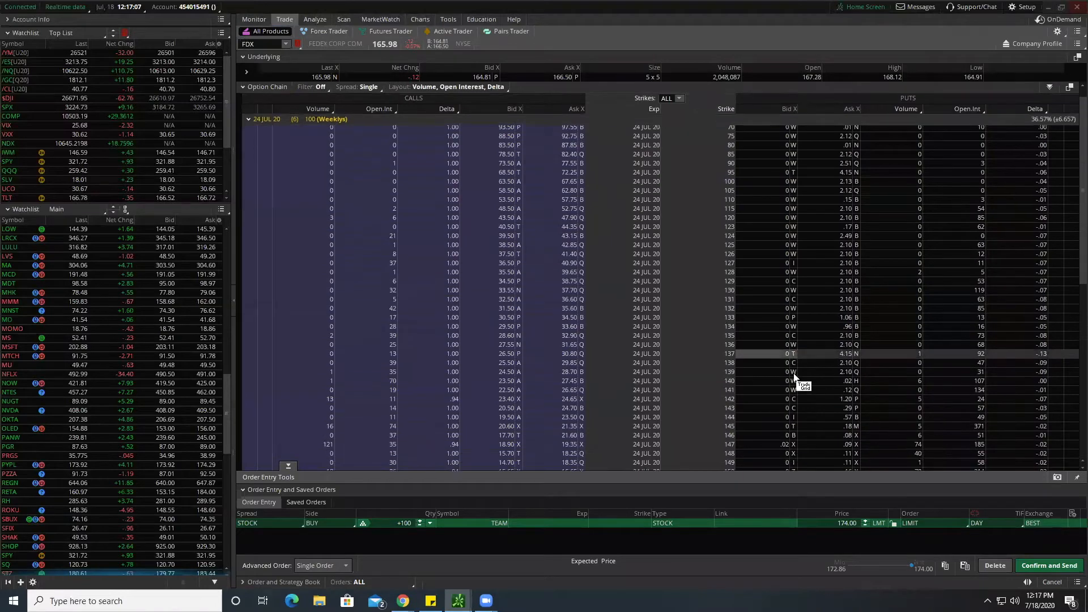
pyautogui.scroll(-3)
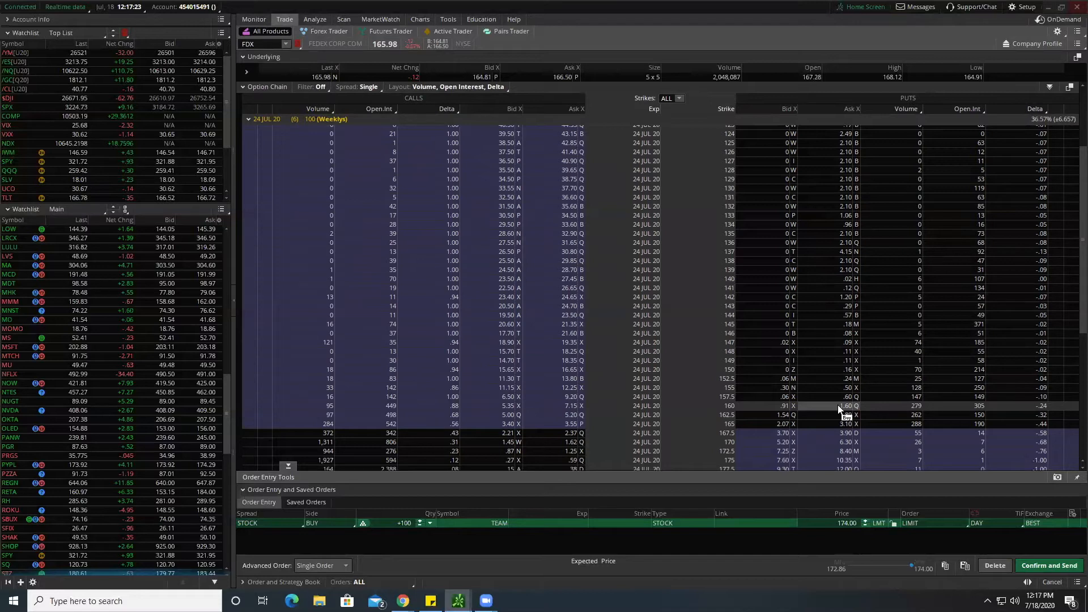
pyautogui.moveTo(942, 406)
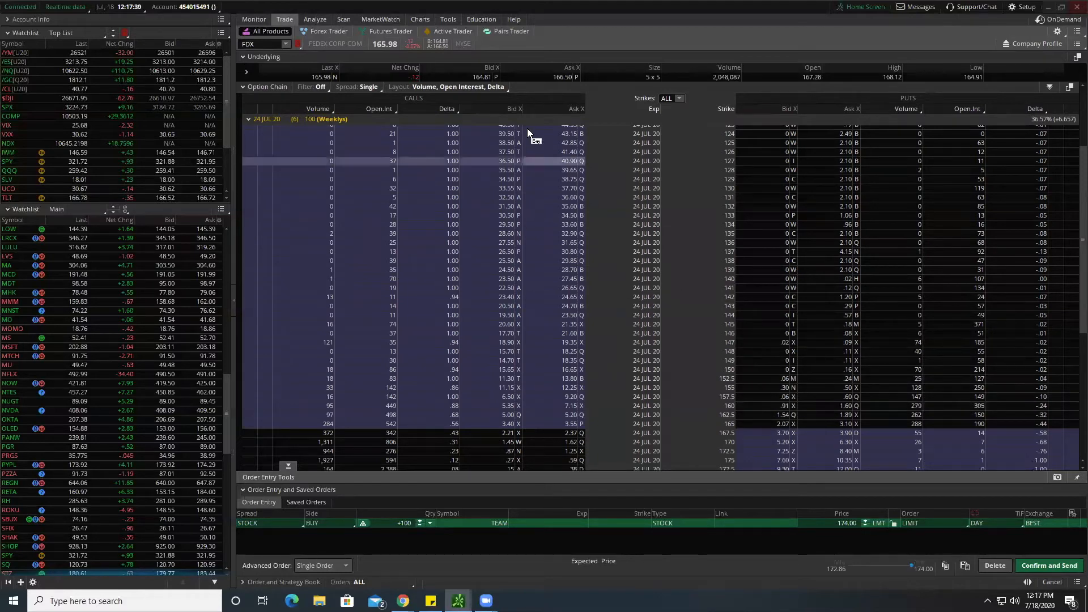
pyautogui.click(420, 19)
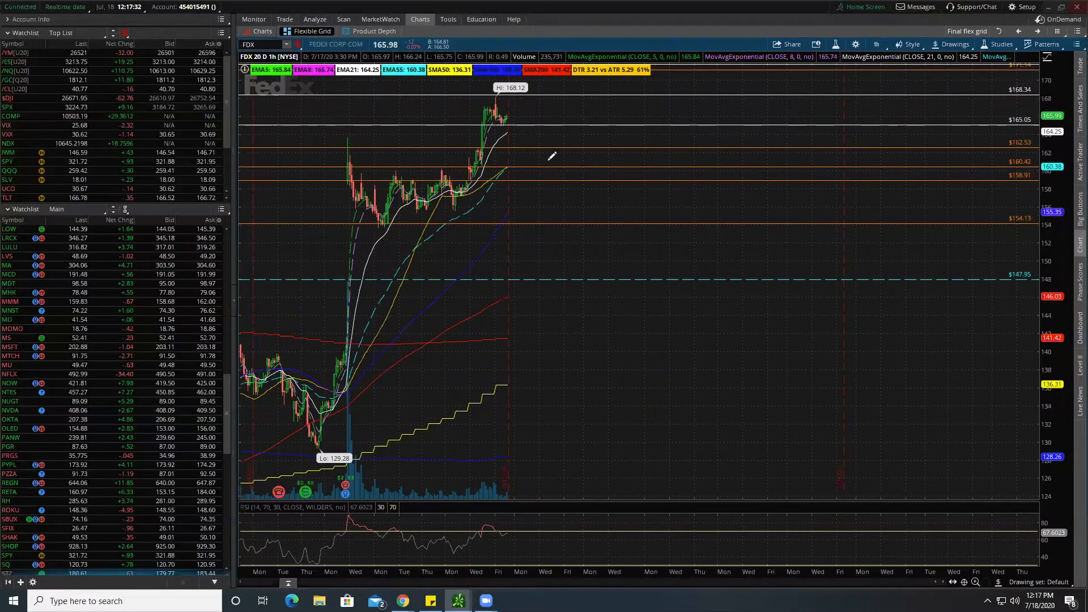
pyautogui.click(876, 44)
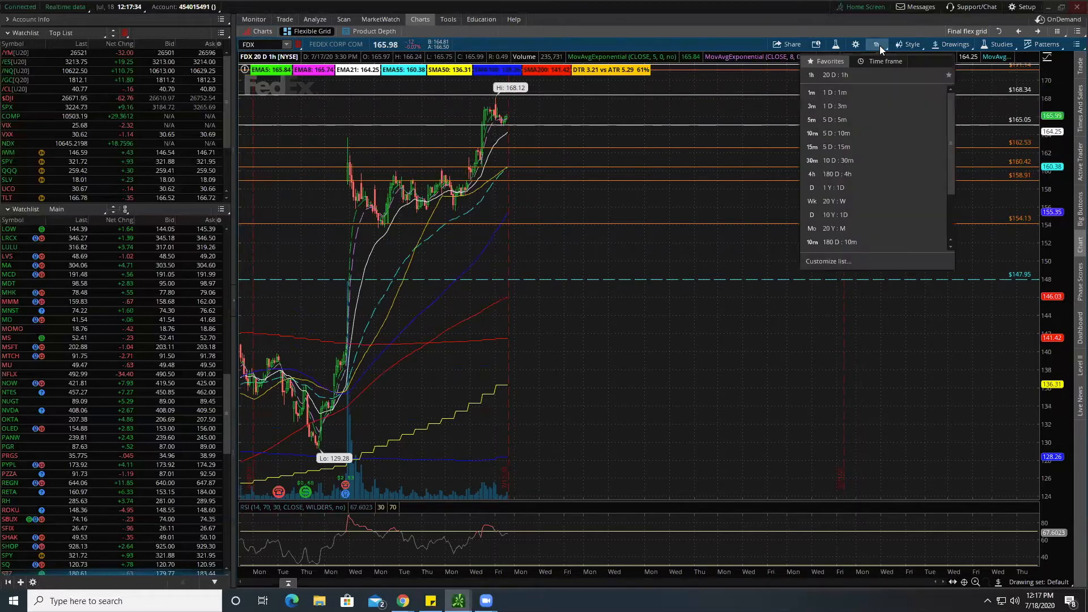
pyautogui.click(811, 187)
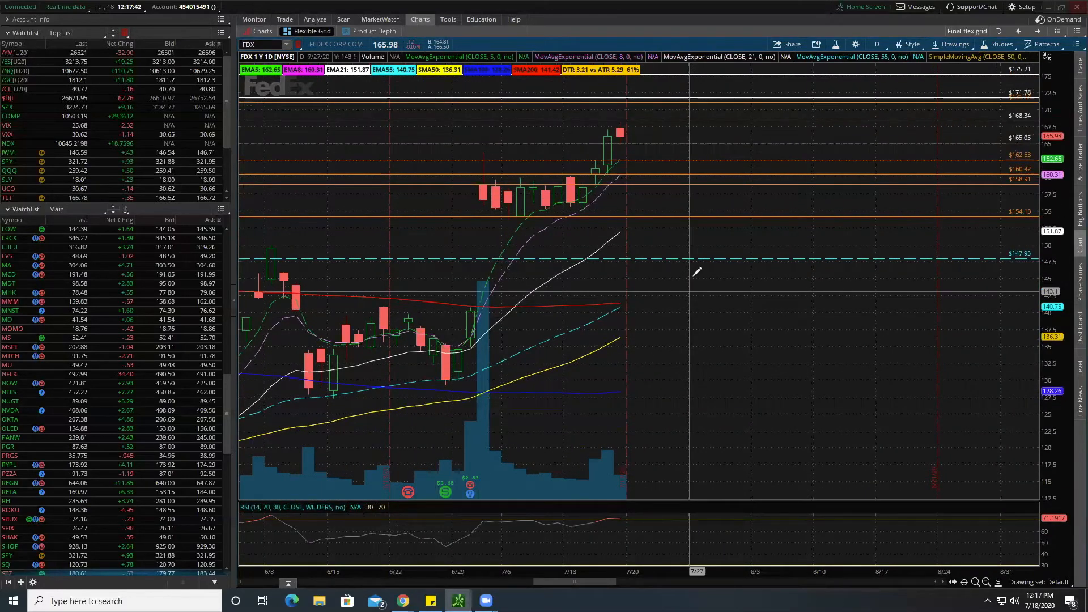
pyautogui.moveTo(703, 135)
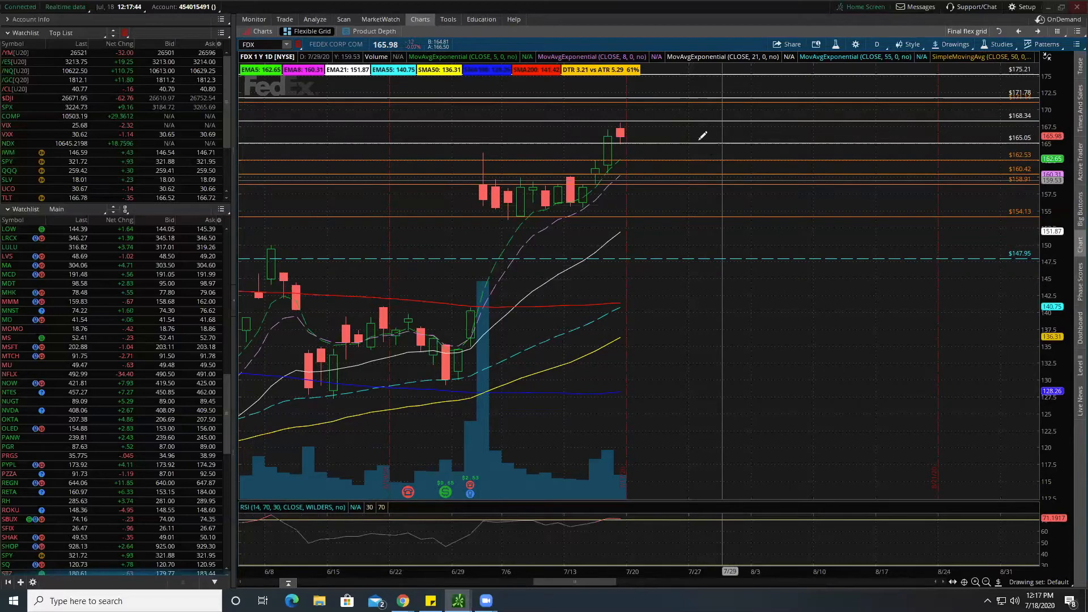
pyautogui.moveTo(579, 228)
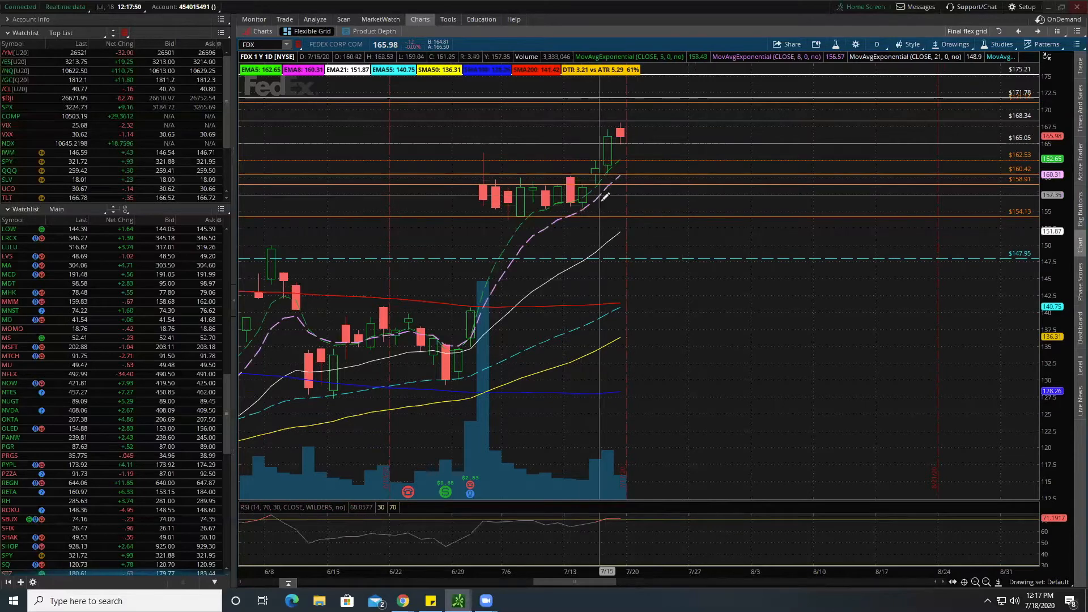
pyautogui.moveTo(637, 131)
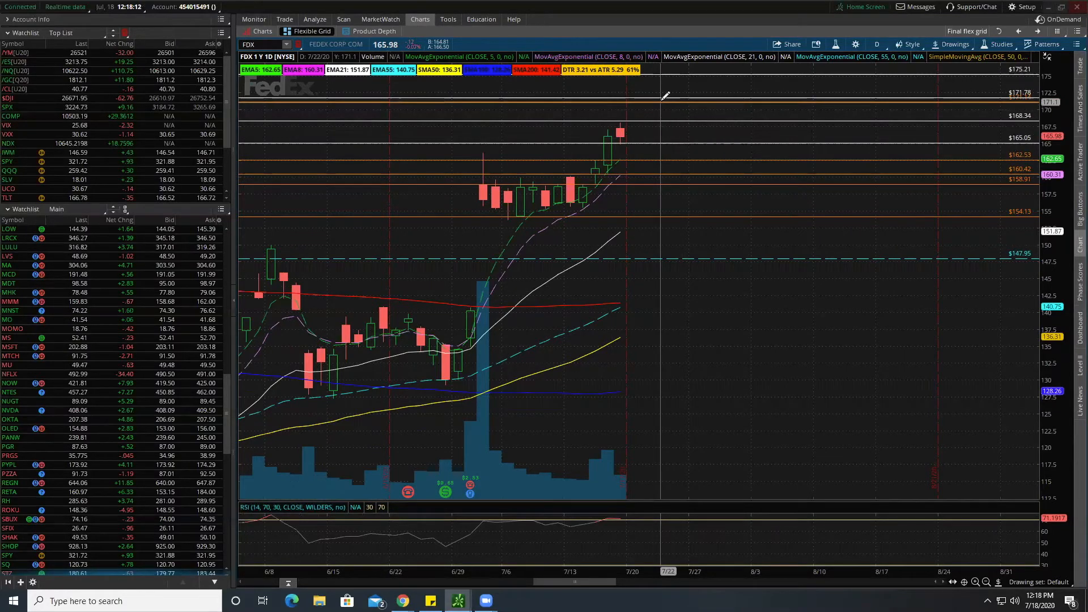
pyautogui.moveTo(663, 94)
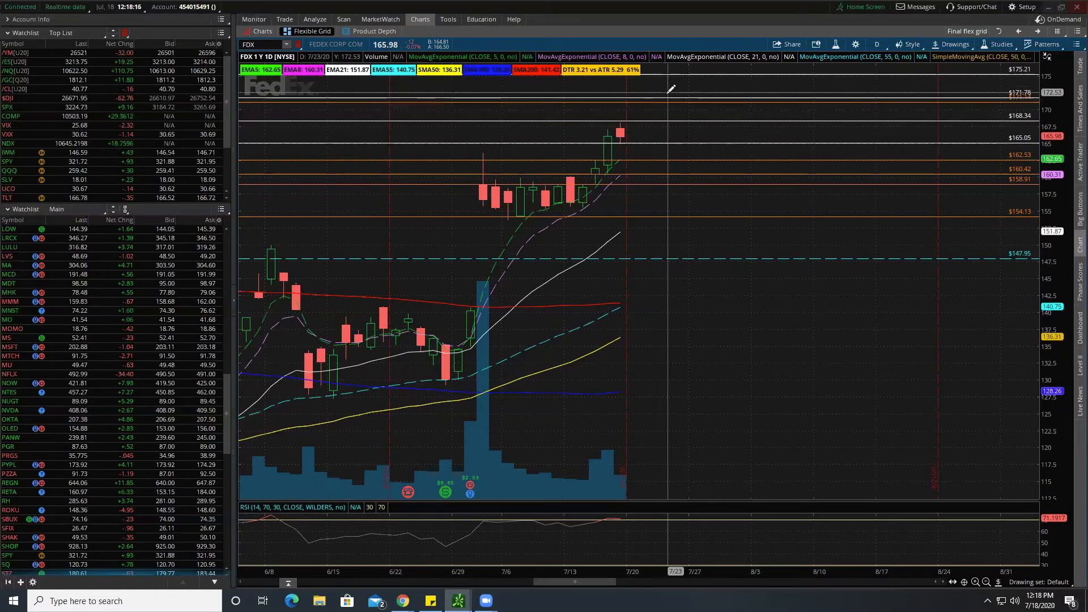
pyautogui.moveTo(576, 229)
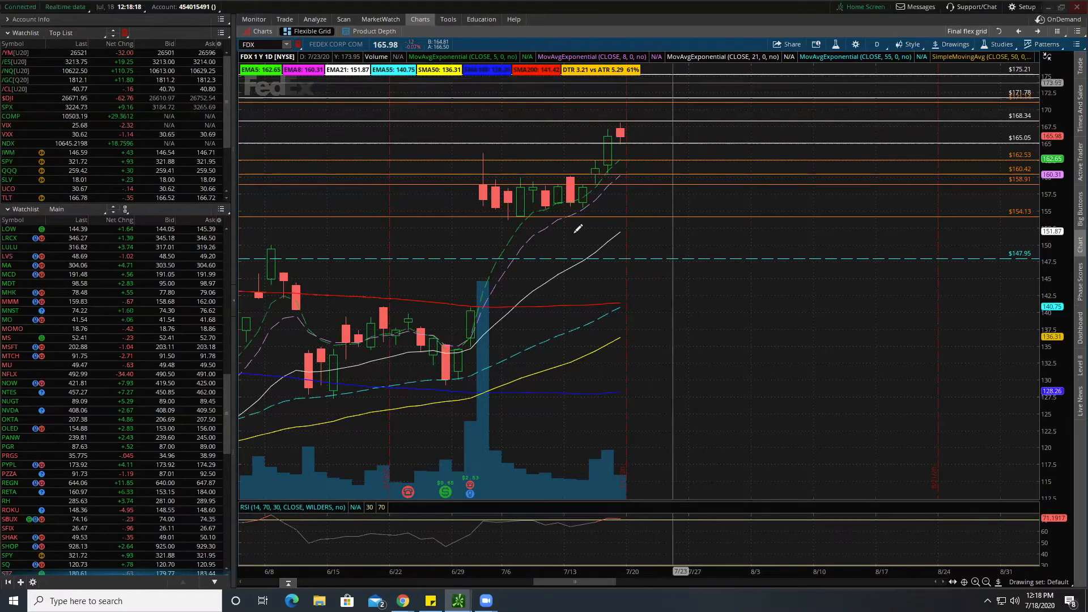
# Step: Drag the daily chart back to show August–November 2019 price history
pyautogui.moveTo(683, 582); pyautogui.dragTo(566, 582)
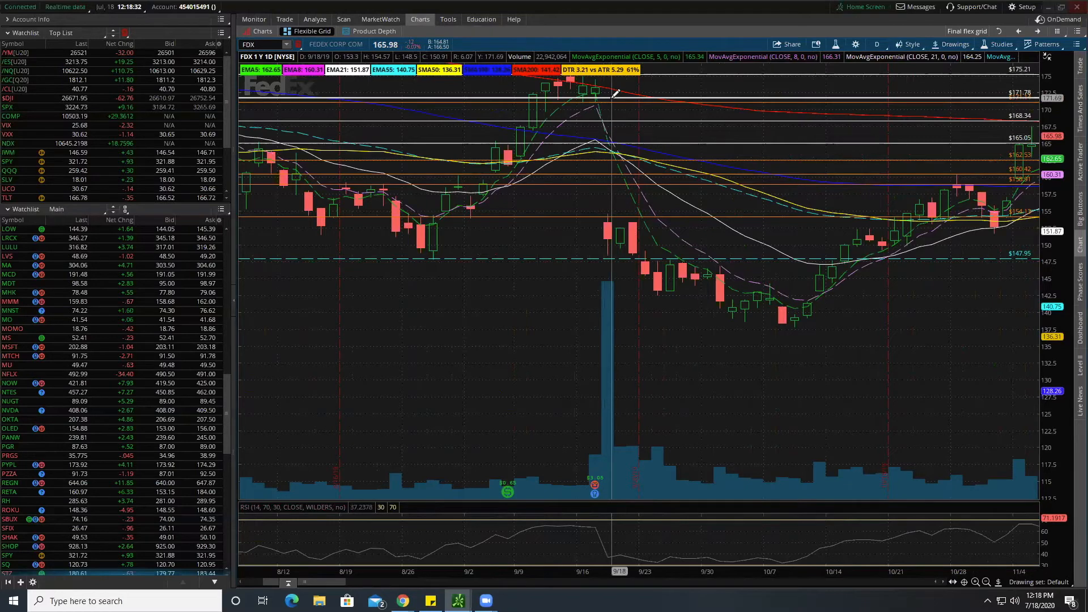
pyautogui.moveTo(613, 93)
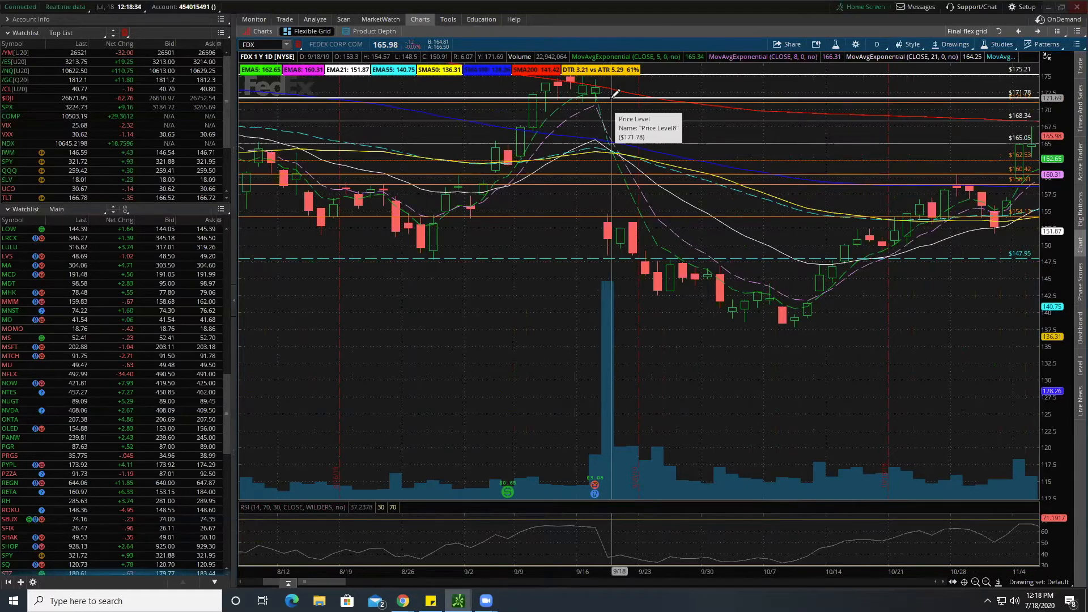
pyautogui.moveTo(615, 89)
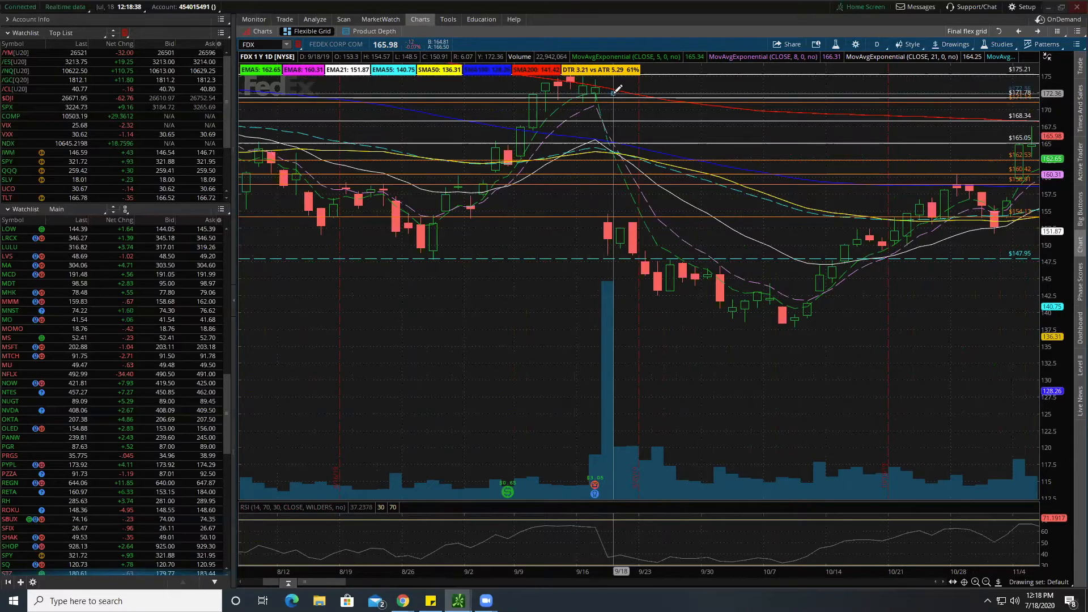
pyautogui.moveTo(705, 125)
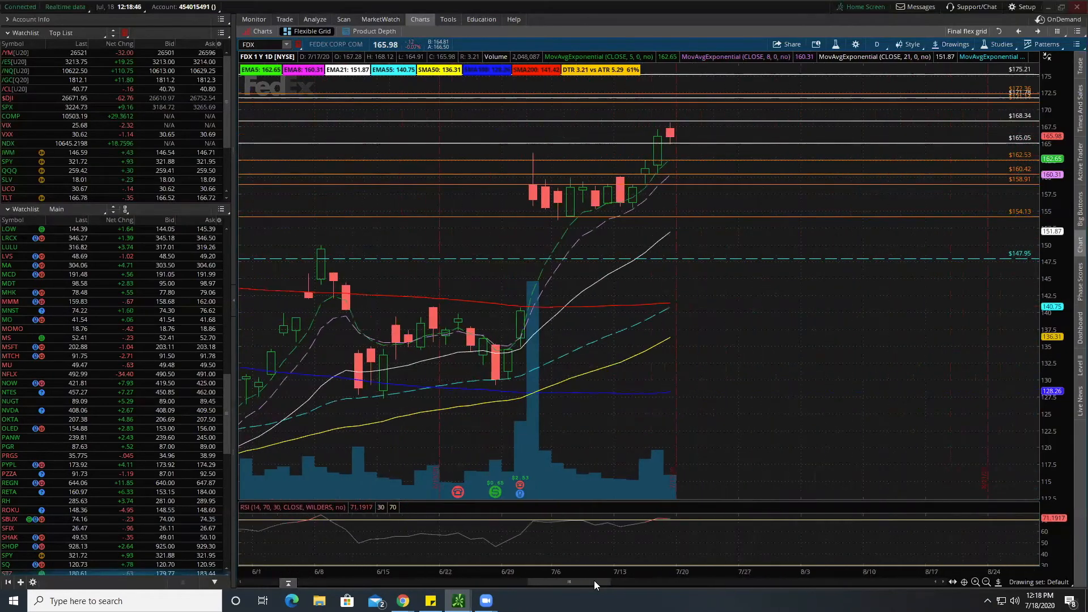
pyautogui.moveTo(711, 102)
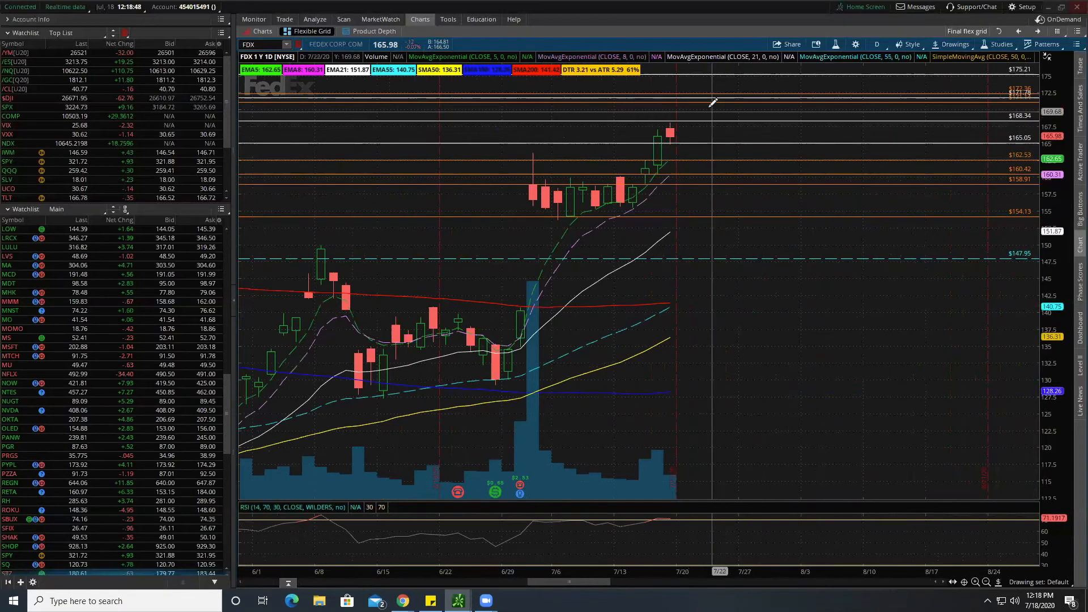
# Step: Switch to the detached window with FDX 1Y daily and 5D 10-minute charts
pyautogui.click(284, 19)
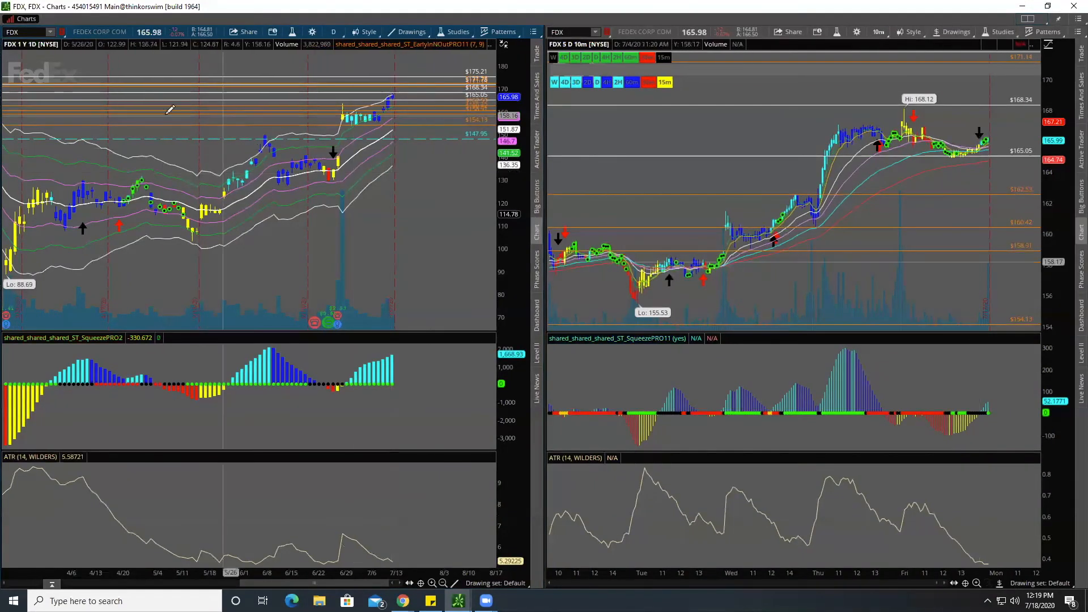
pyautogui.moveTo(264, 145)
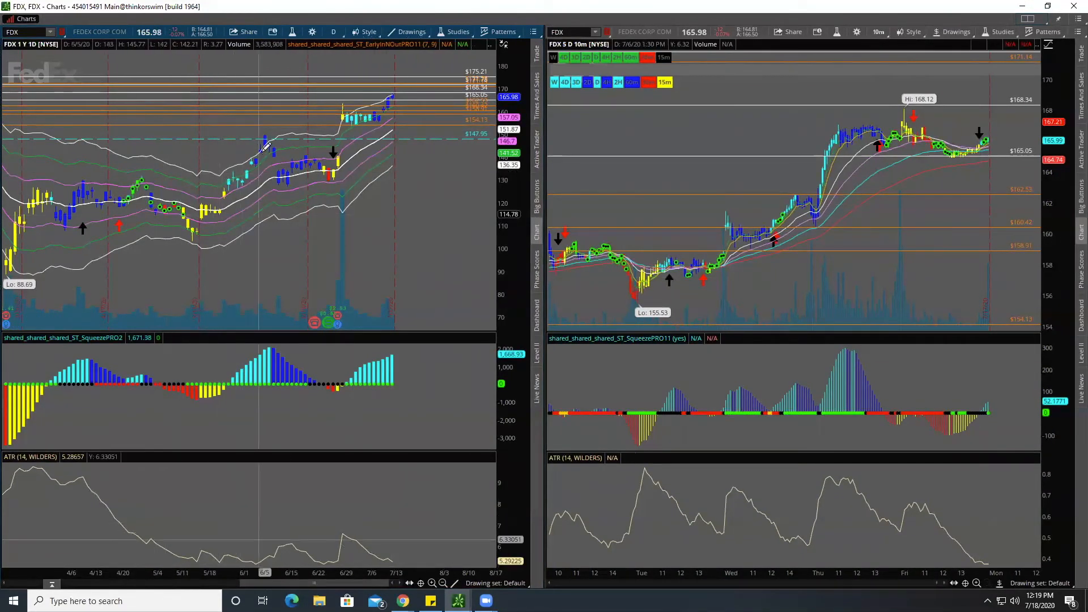
pyautogui.moveTo(267, 135)
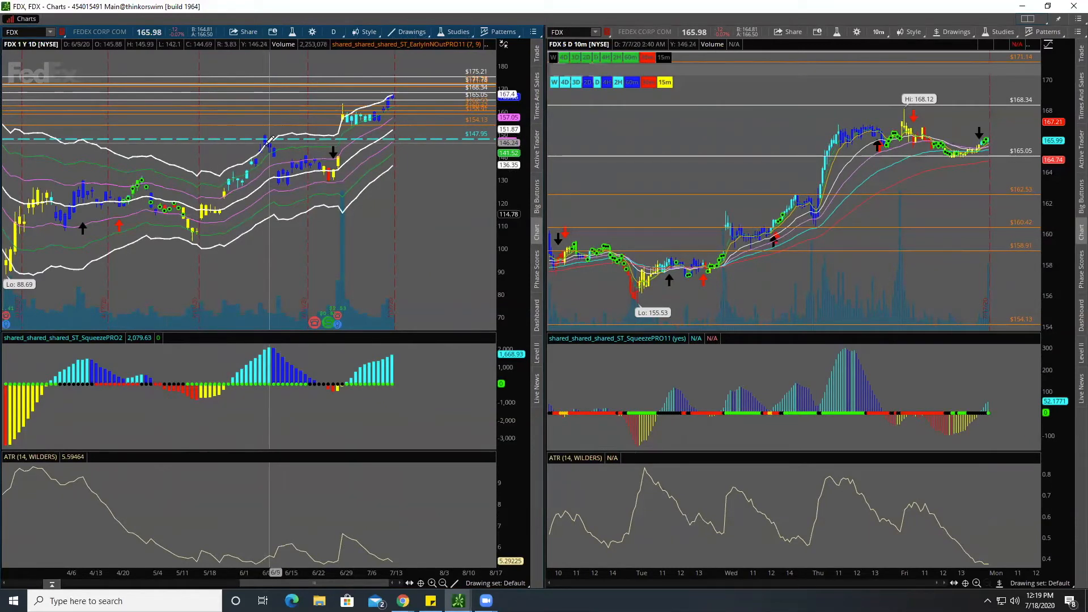
pyautogui.moveTo(271, 125)
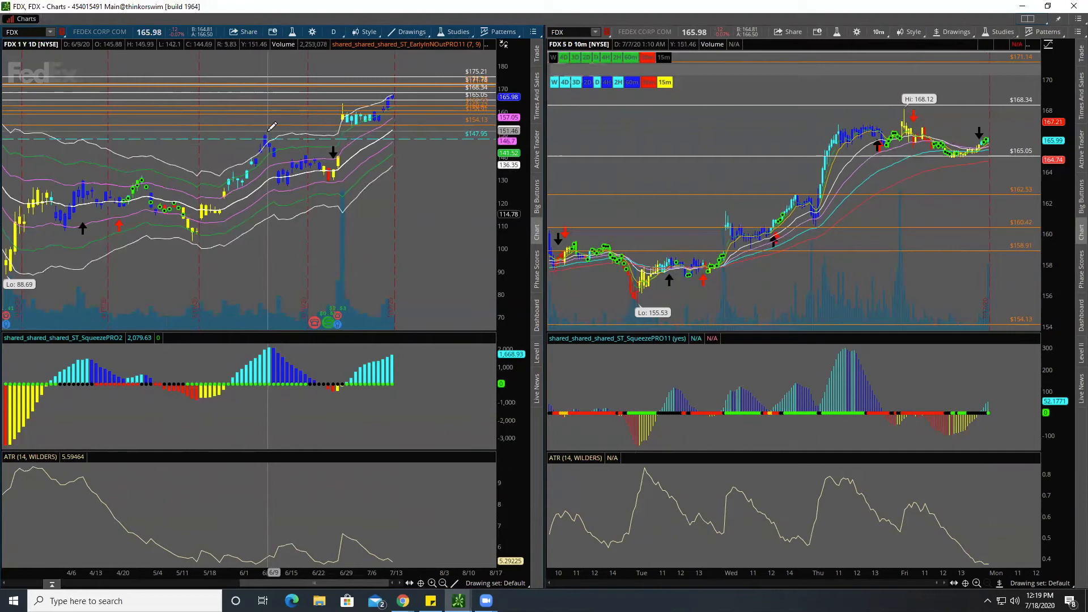
pyautogui.moveTo(278, 149)
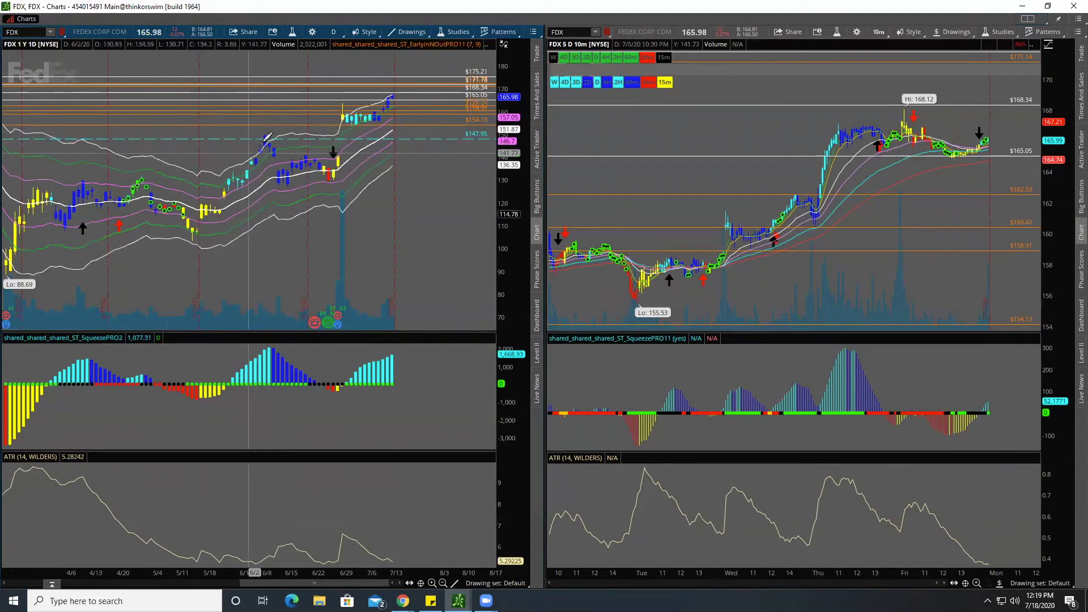
pyautogui.moveTo(266, 136)
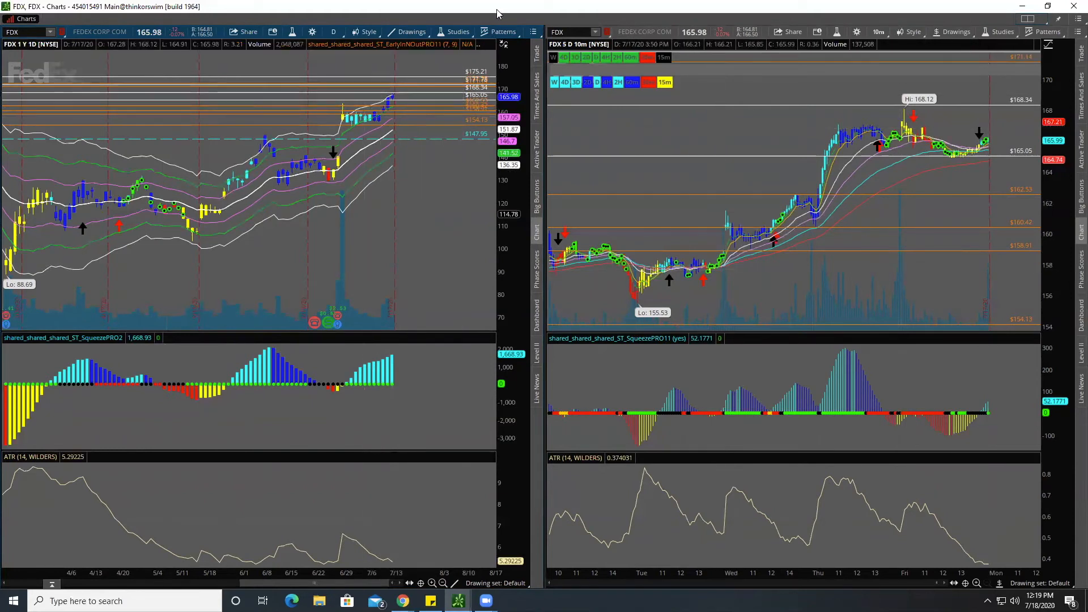
# Step: Return to the main window's 24 JUL 20 FDX option chain
pyautogui.click(284, 19)
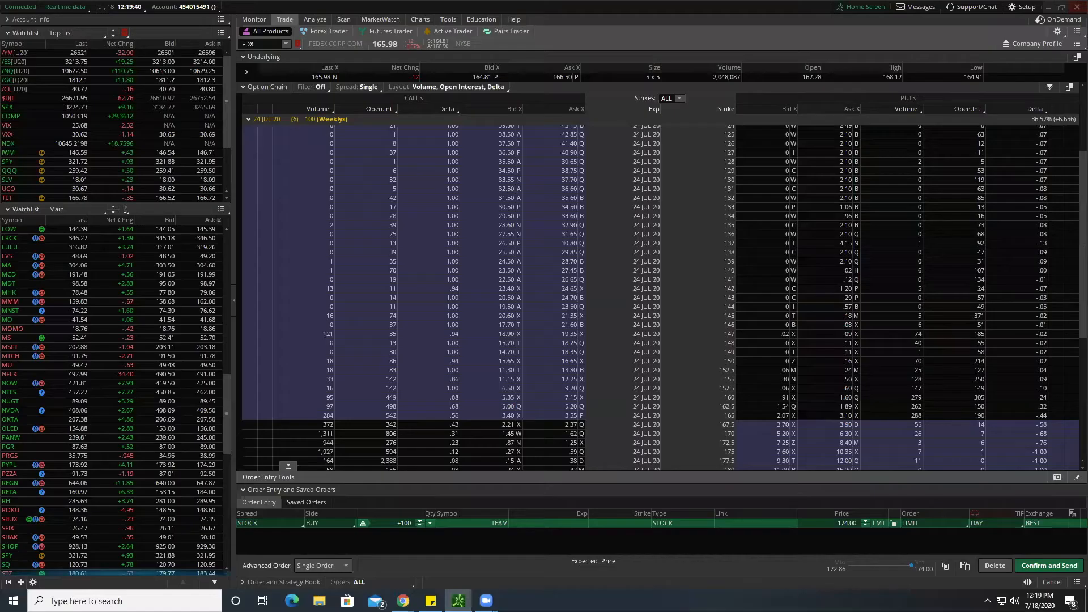
# Step: Return to the FDX one-year daily chart with its marked price levels
pyautogui.click(420, 19)
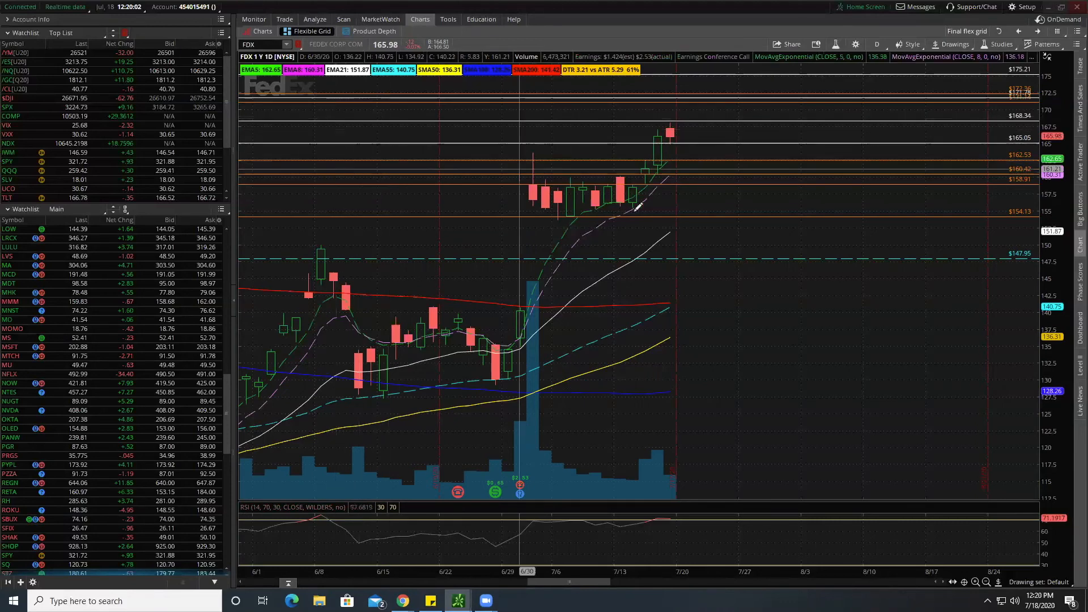
pyautogui.moveTo(687, 202)
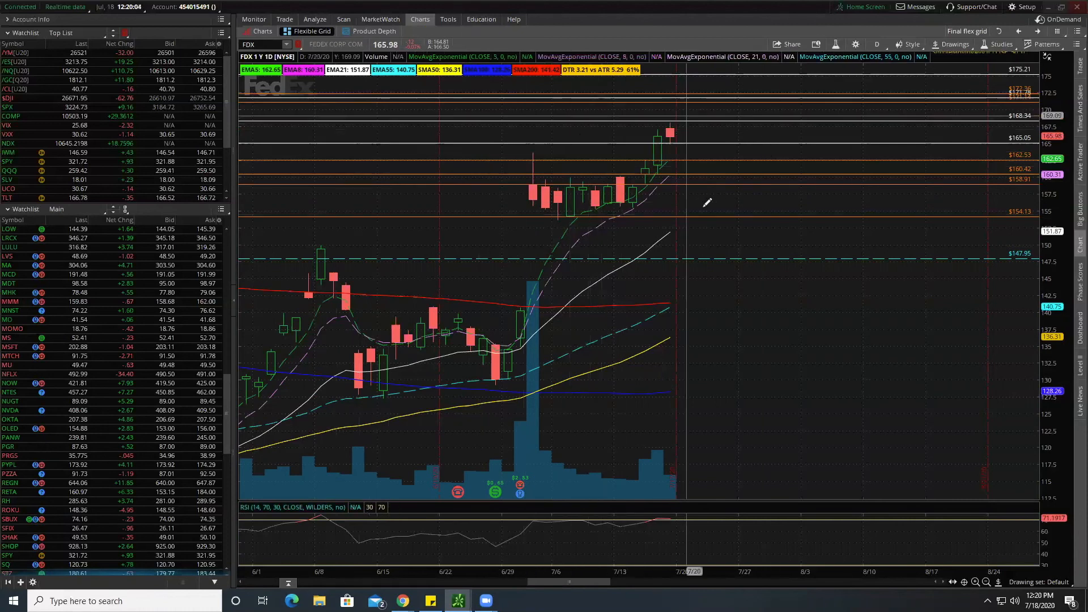